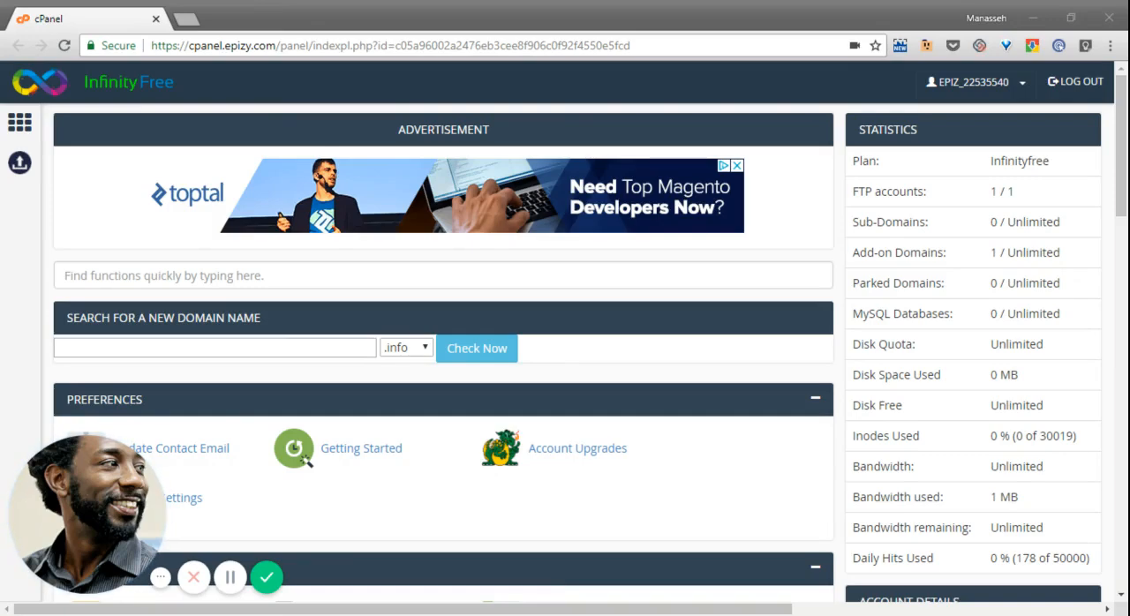
- Scroll the dashboard down to the Files section with the online file manager
scroll("down", 3)
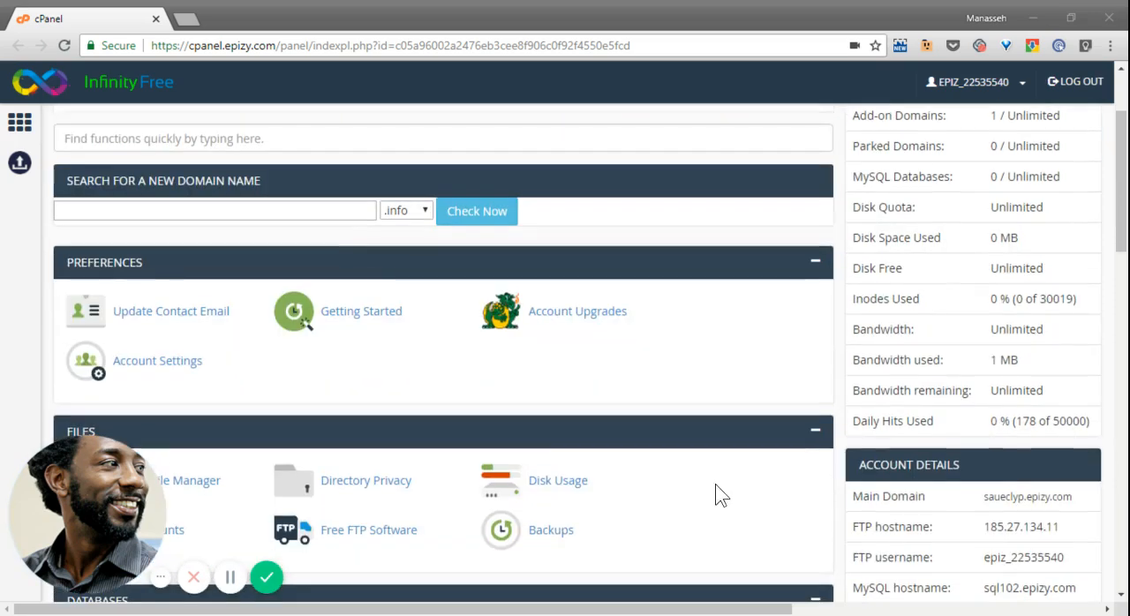
scroll("down", 3)
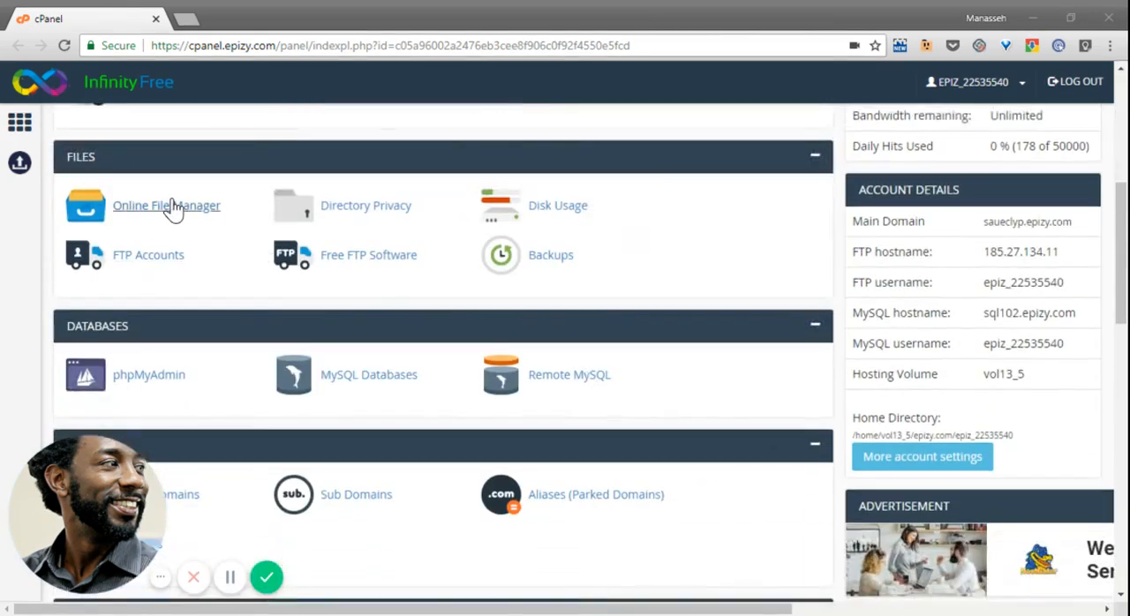
- Enter the htdocs folder in the Online File Manager and begin a new directory
left_click(166, 205)
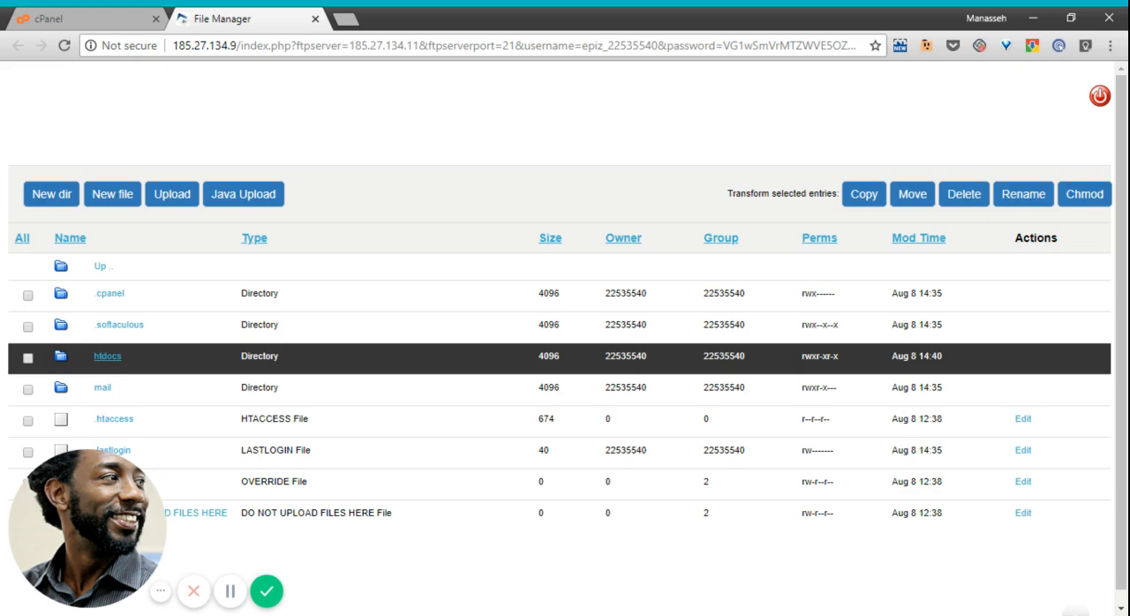
left_click(108, 355)
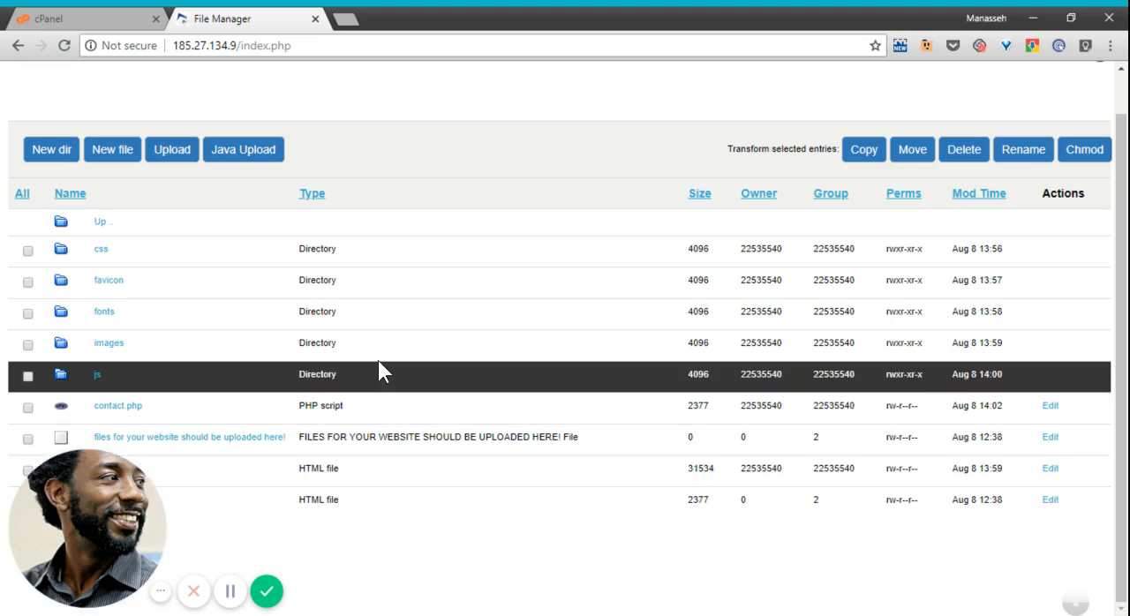
mouse_move(227, 347)
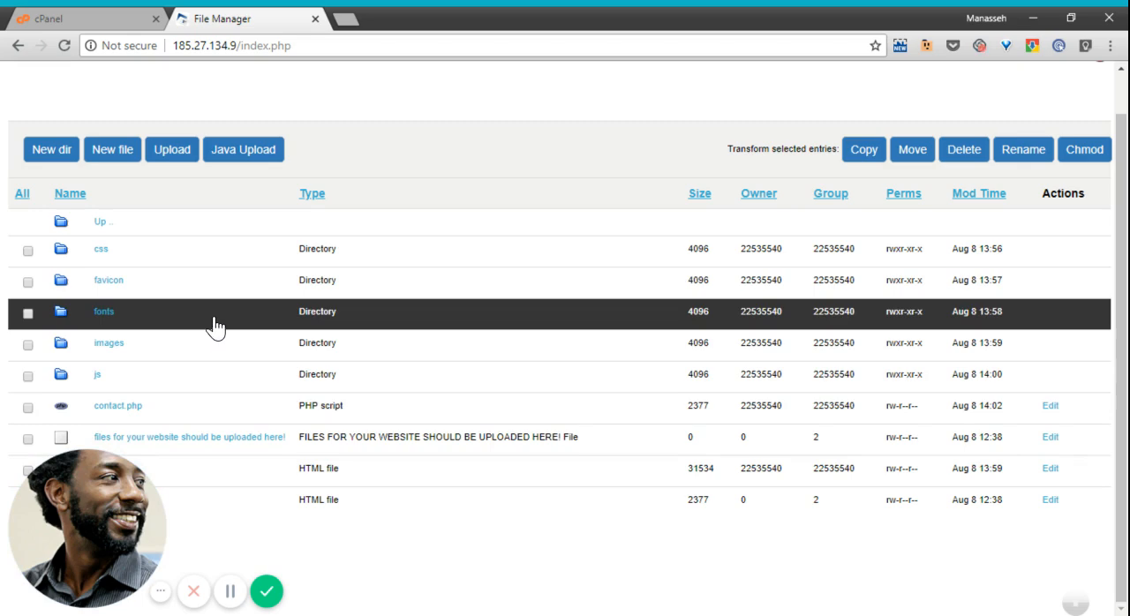
mouse_move(212, 326)
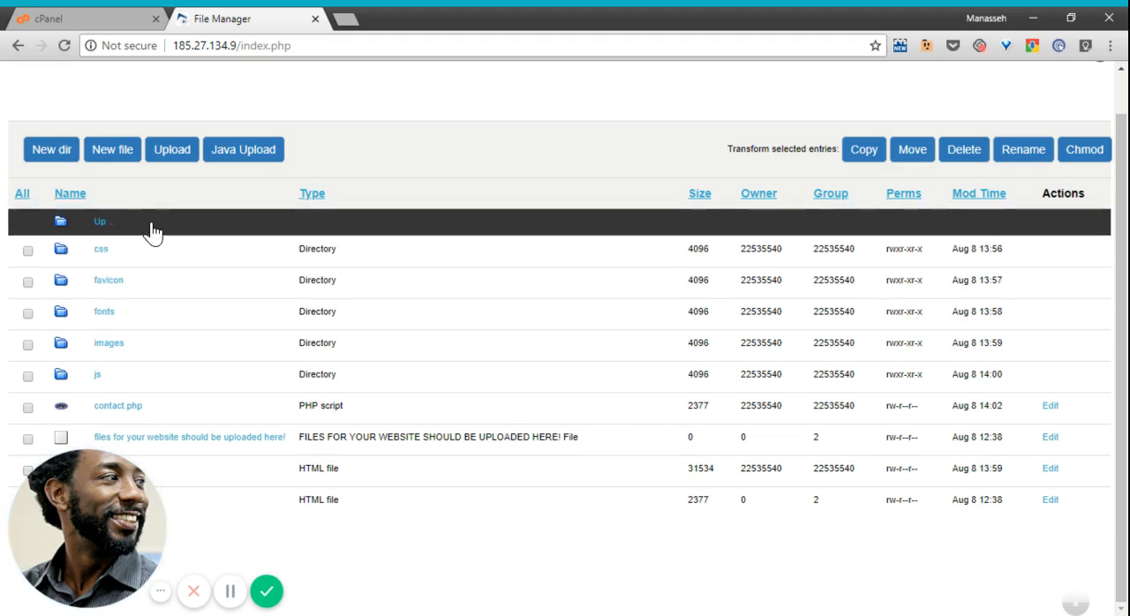
left_click(107, 280)
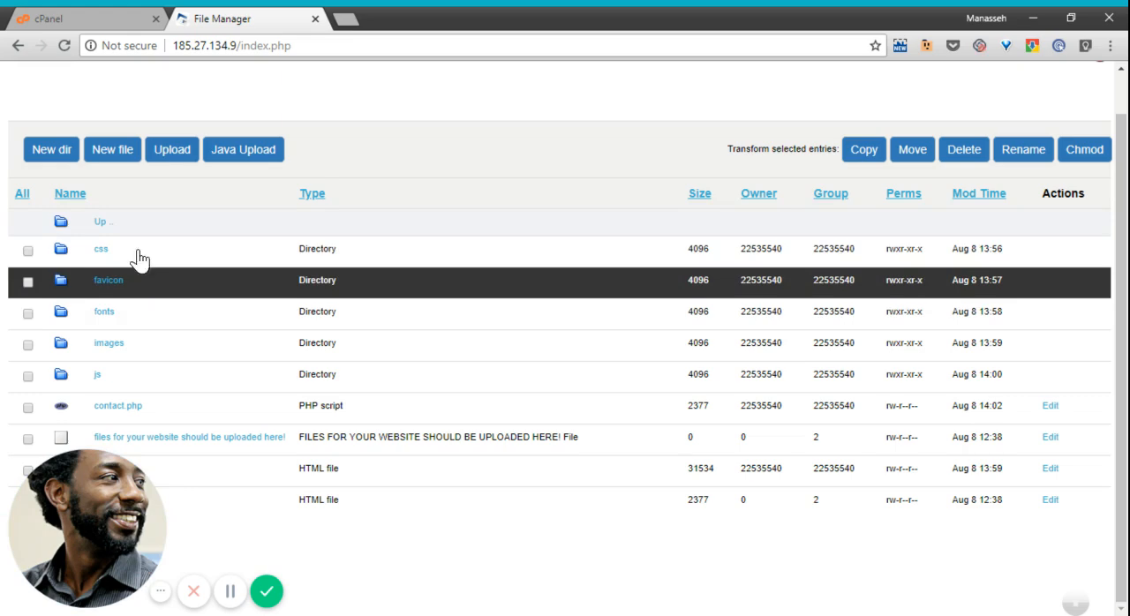
left_click(50, 149)
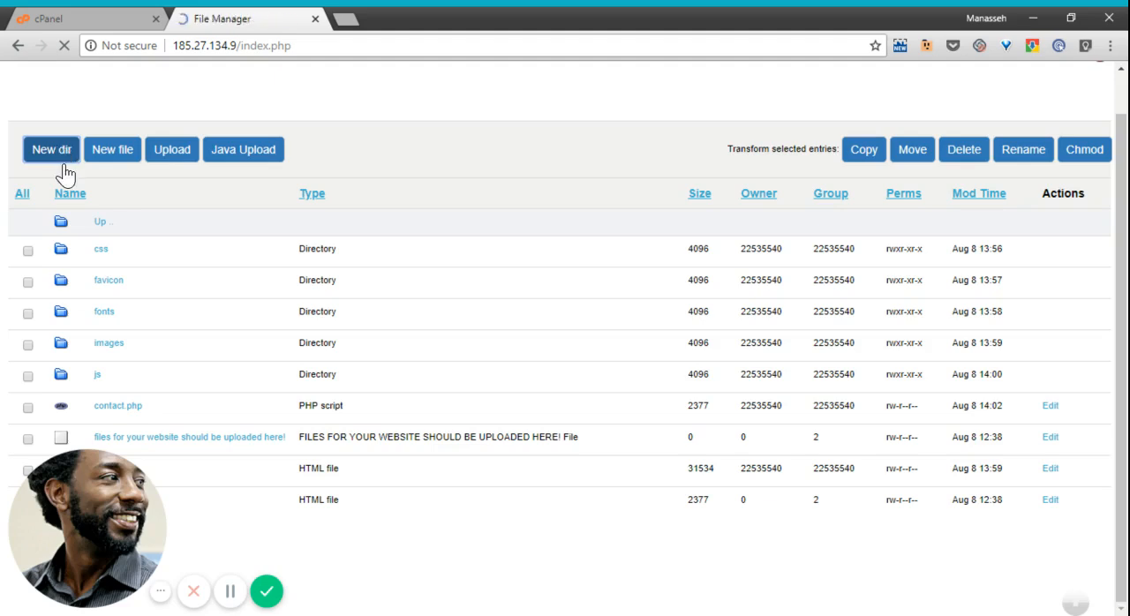
- Name the new directory wp001, confirm it, and return to the htdocs listing
left_click(50, 150)
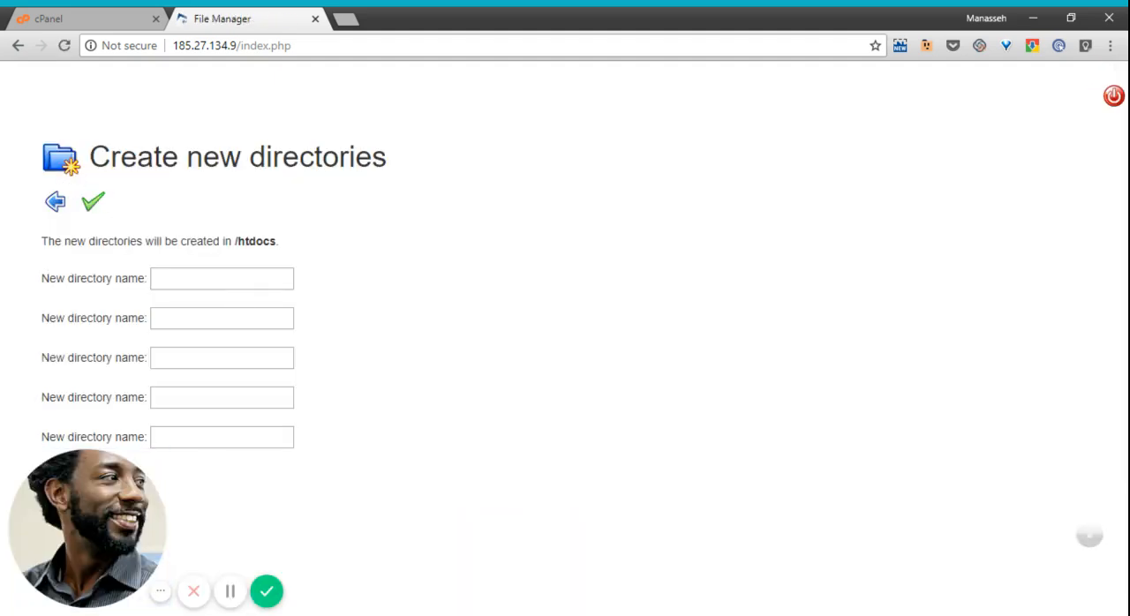
left_click(222, 278)
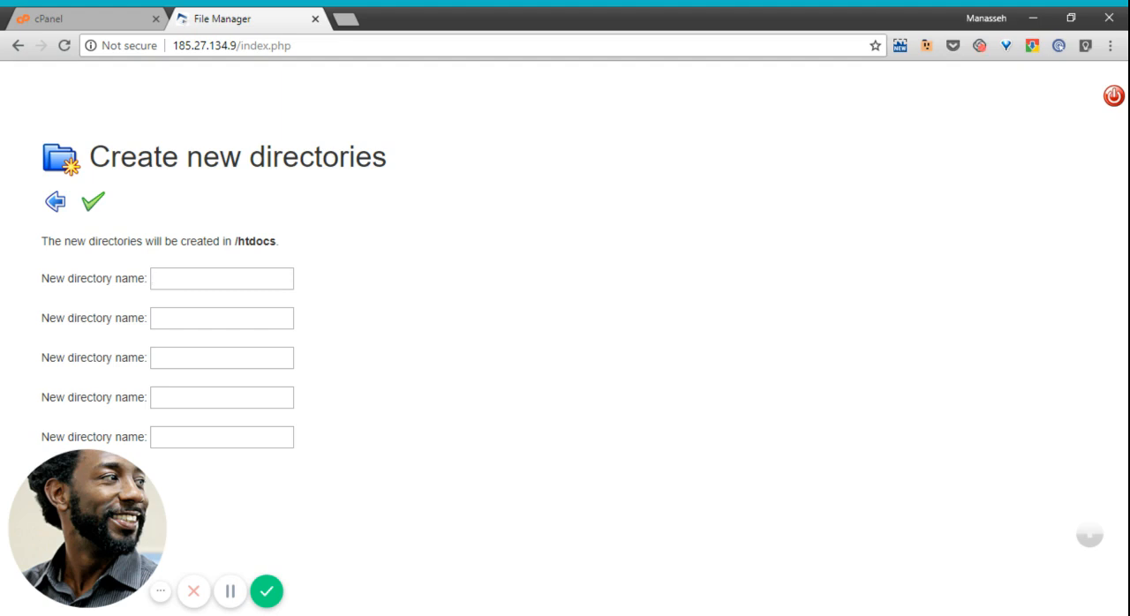
type("wp001")
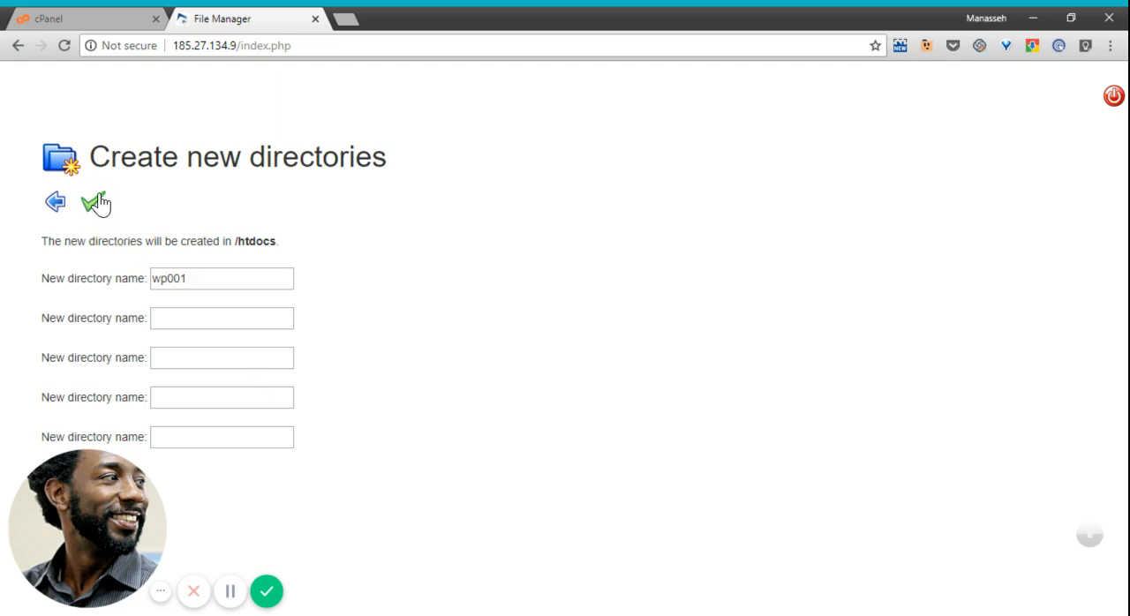
left_click(94, 202)
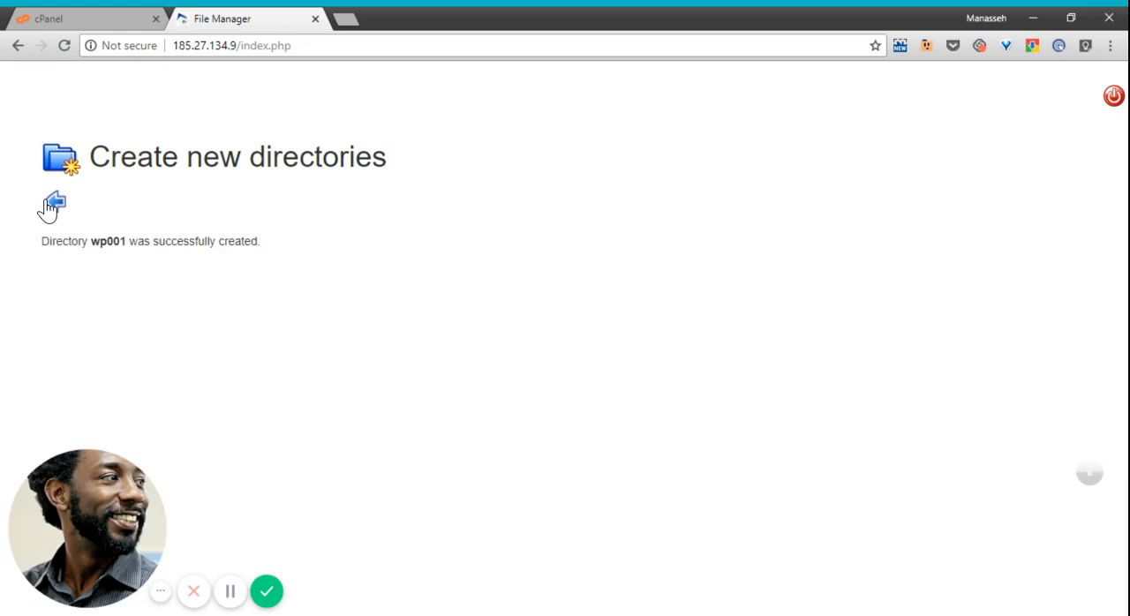
left_click(53, 204)
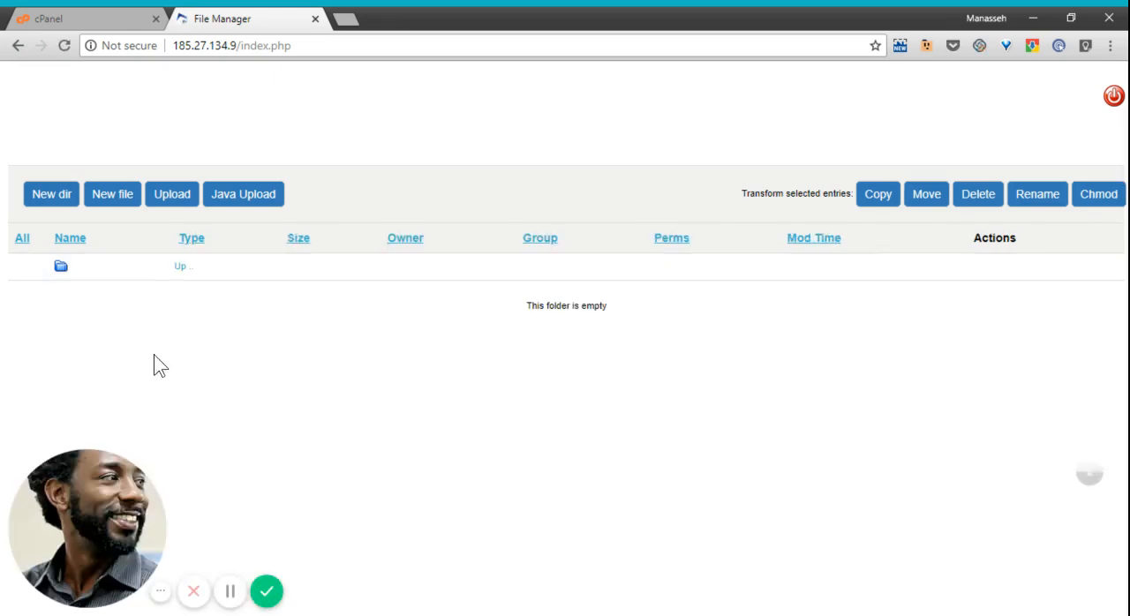
mouse_move(227, 360)
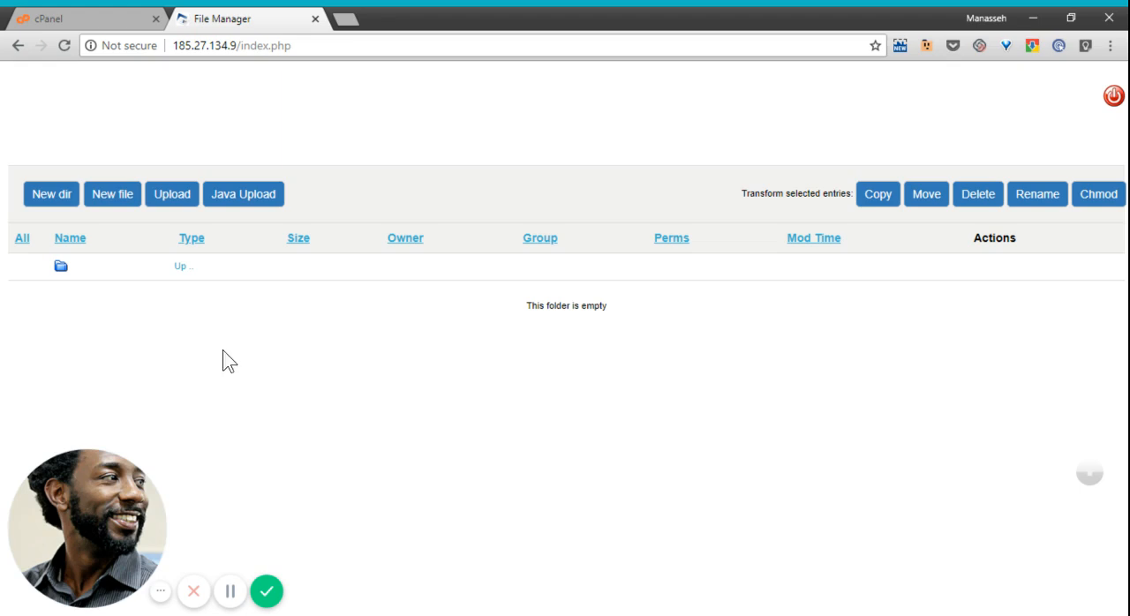
mouse_move(160, 357)
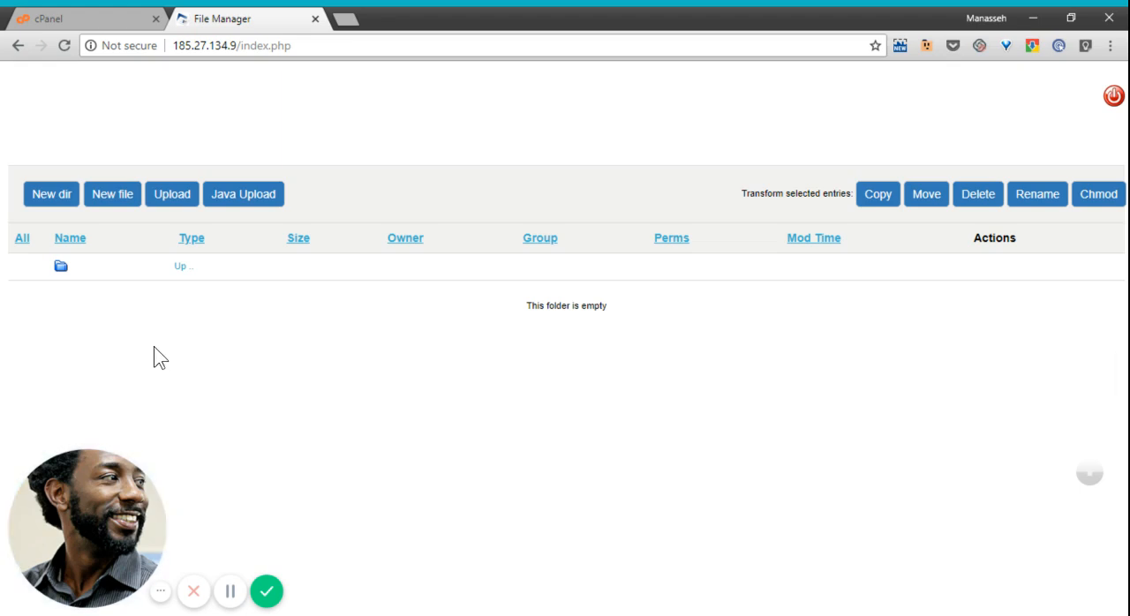
mouse_move(191, 318)
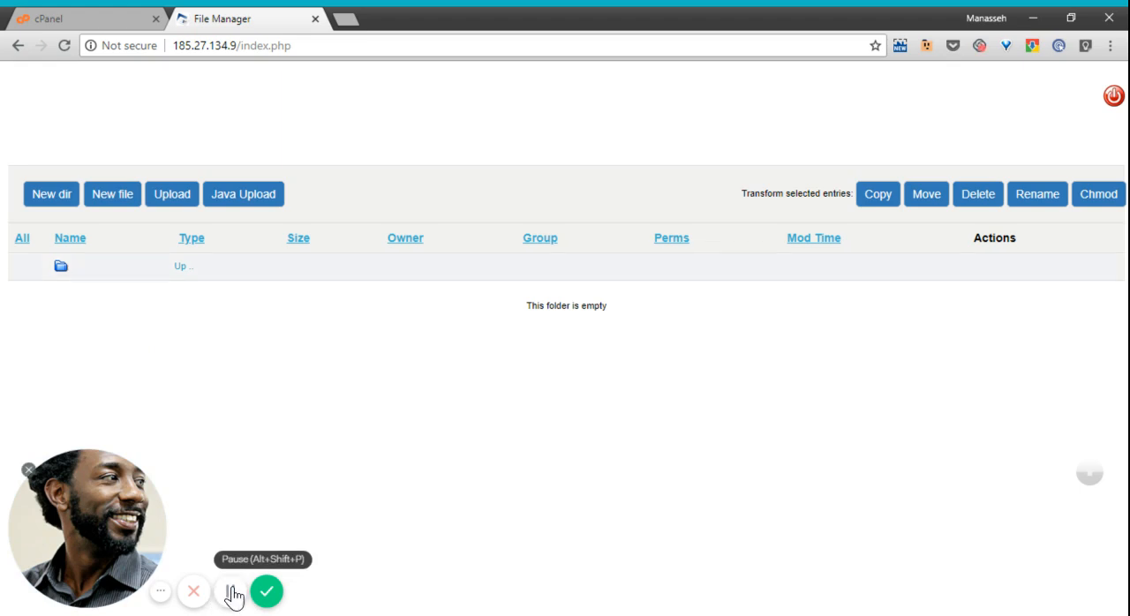
- Open the empty wp001 folder from the htdocs listing
left_click(230, 591)
type("getsna.rf.gd")
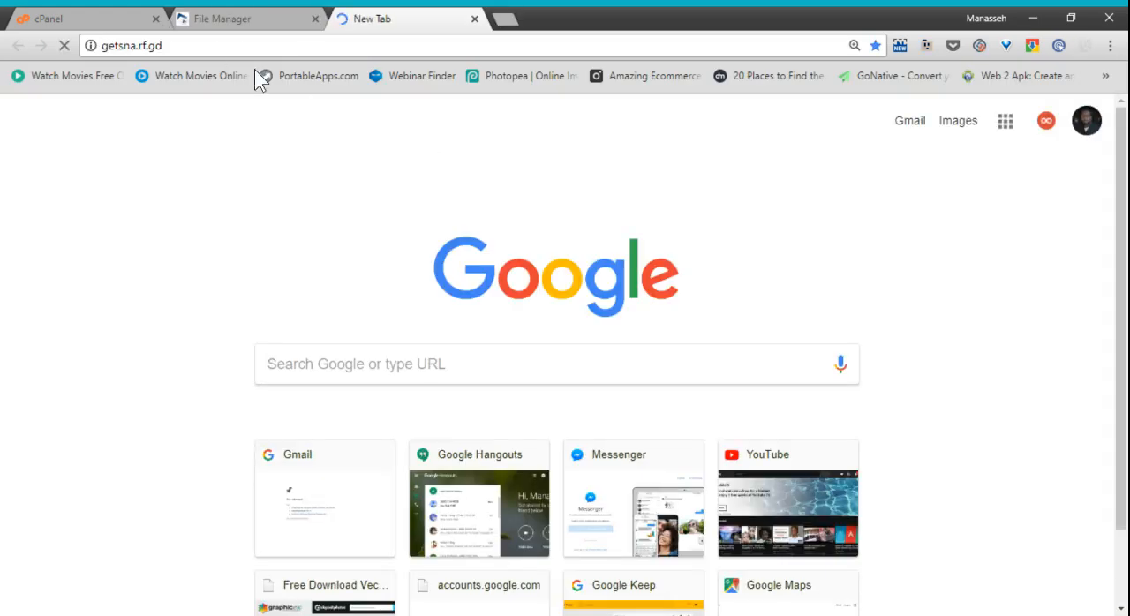
- Browse to getsna.rf.gd/wp001/ to see the empty directory listing online
left_click(131, 45)
type("/")
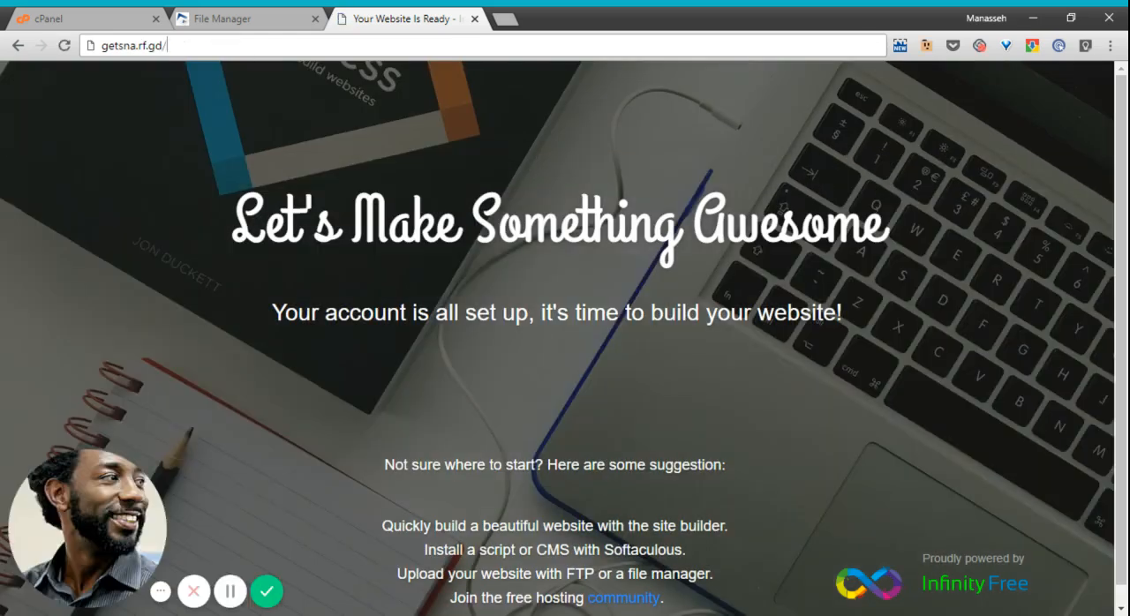
type("wp001/")
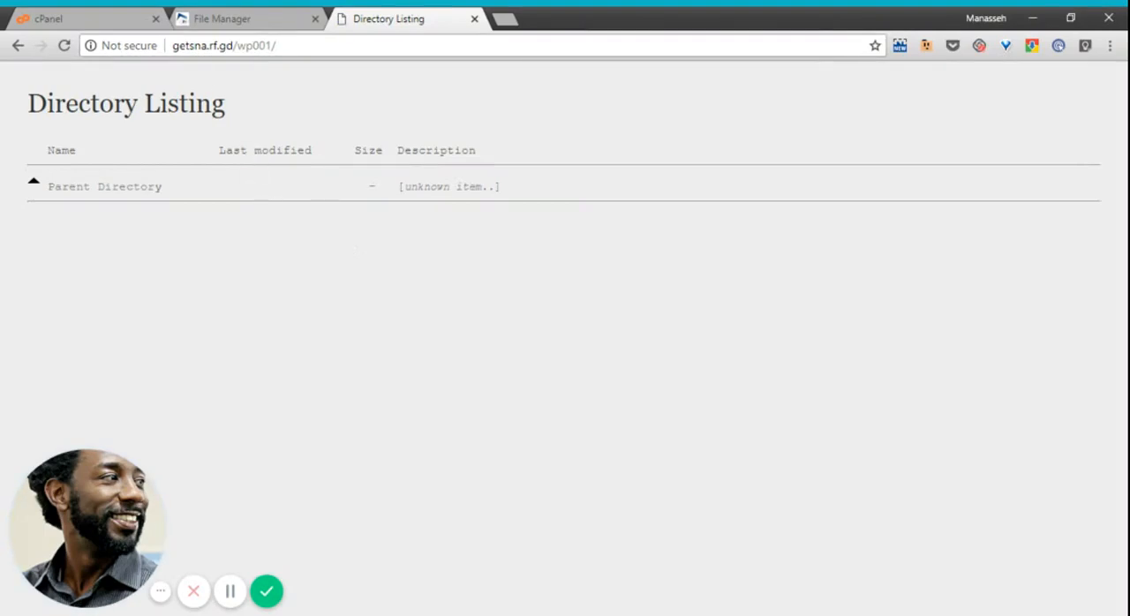
- Back in the control panel, launch Softaculous Apps Installer from the Software section
left_click(79, 19)
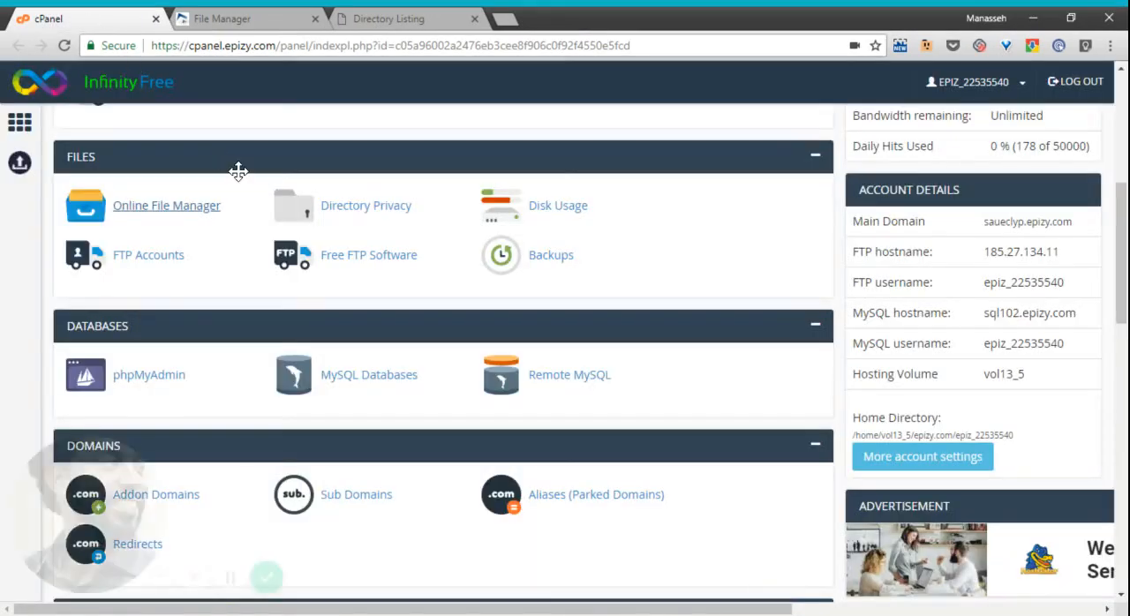
scroll("down", 3)
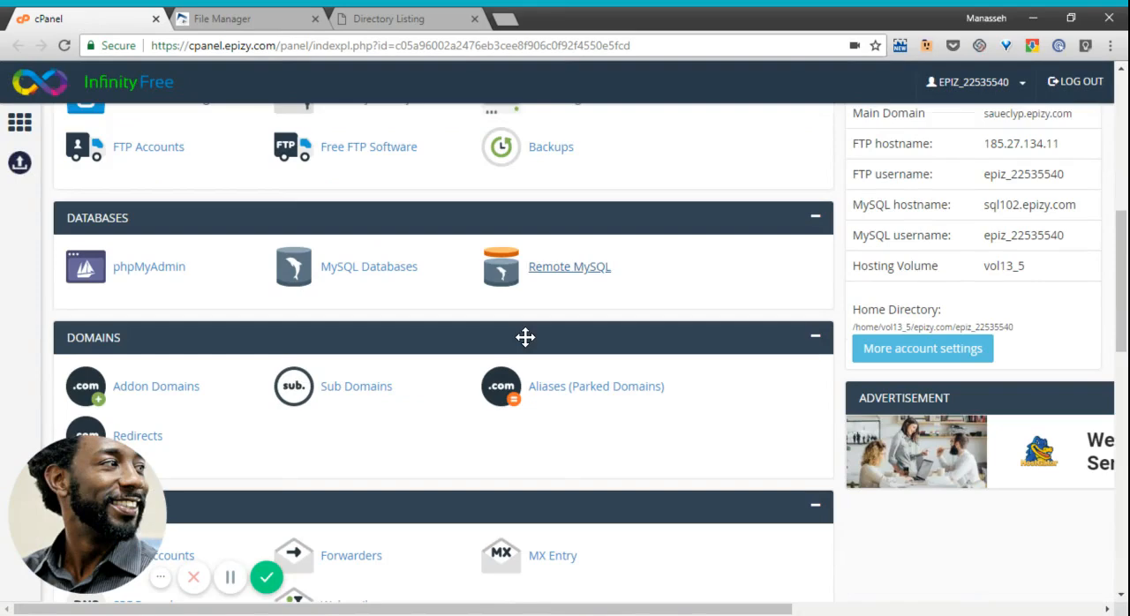
scroll("down", 3)
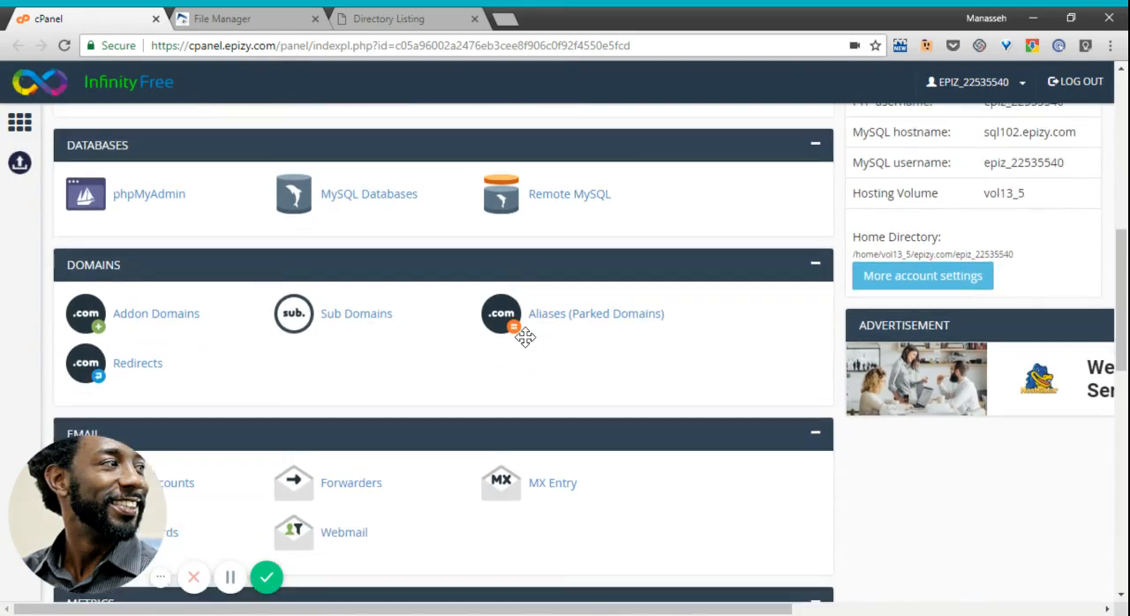
scroll("down", 3)
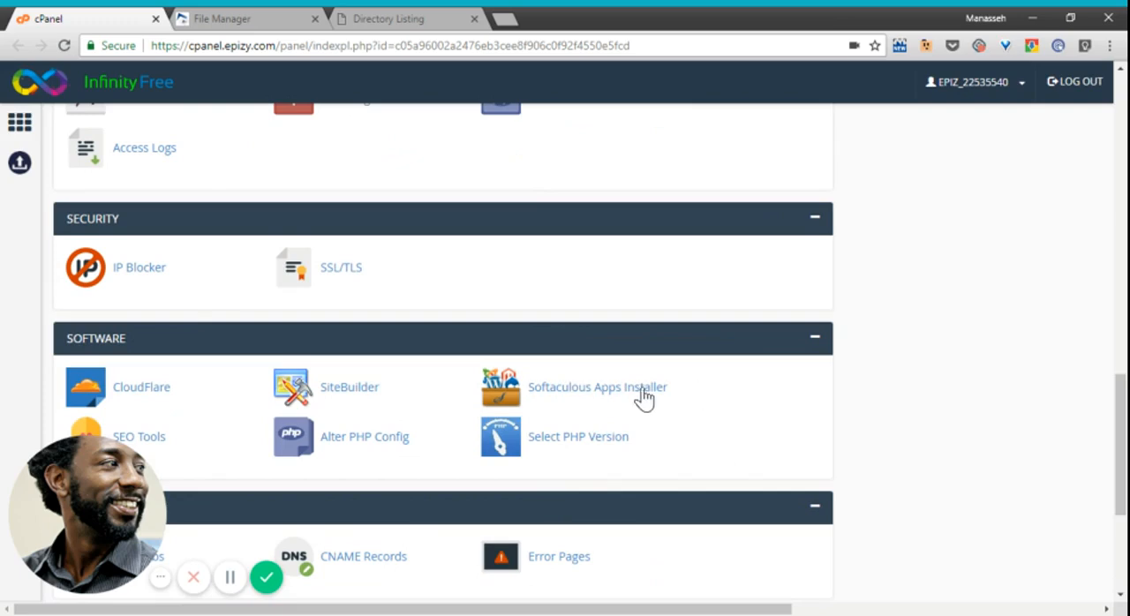
left_click(597, 387)
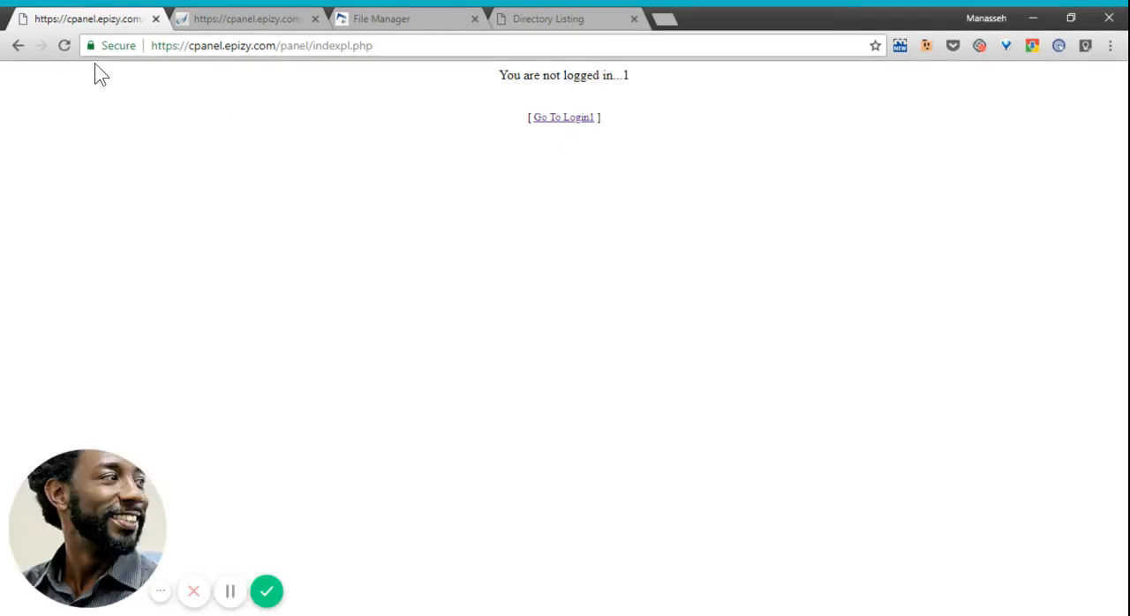
- Follow the Go To Login! link to reach the control panel login form
left_click(562, 117)
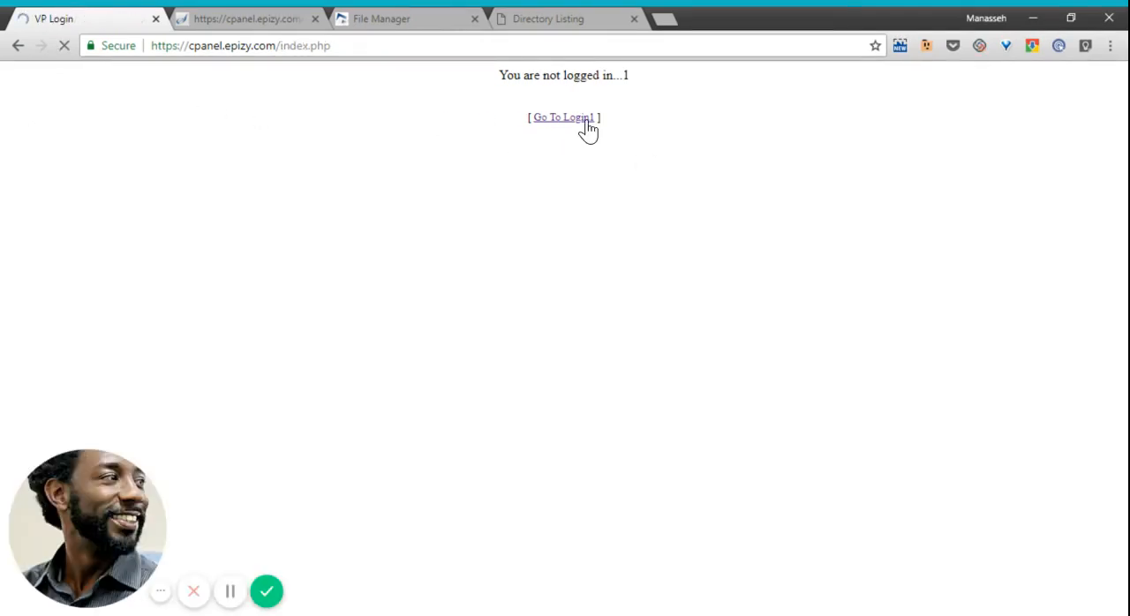
left_click(563, 116)
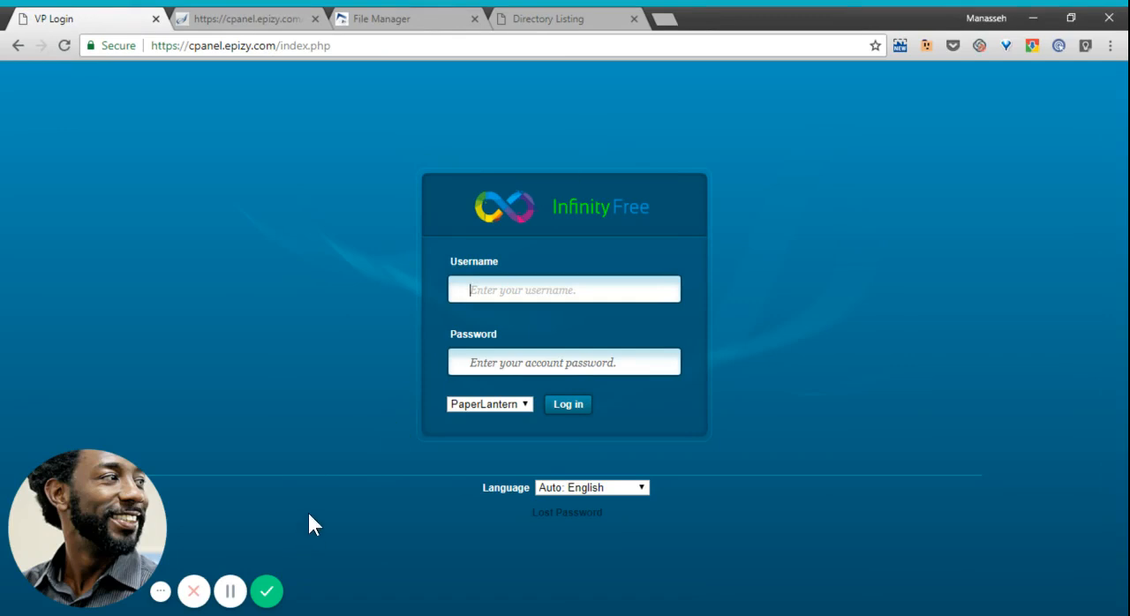
mouse_move(289, 569)
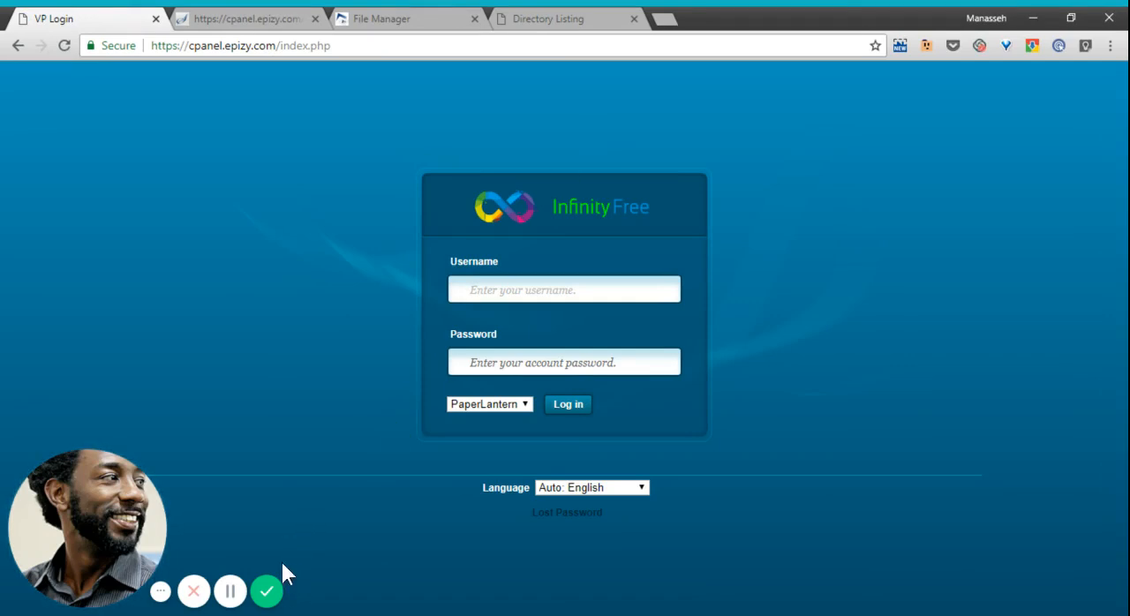